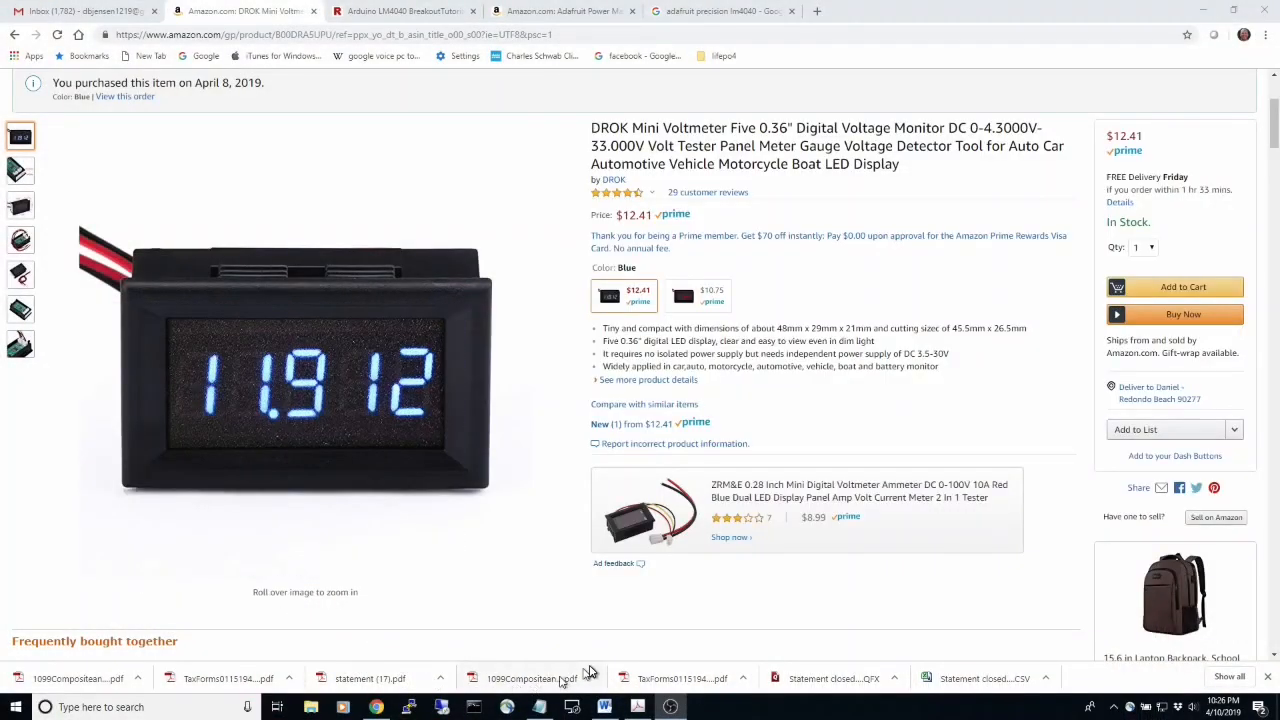
mouse_move(588, 650)
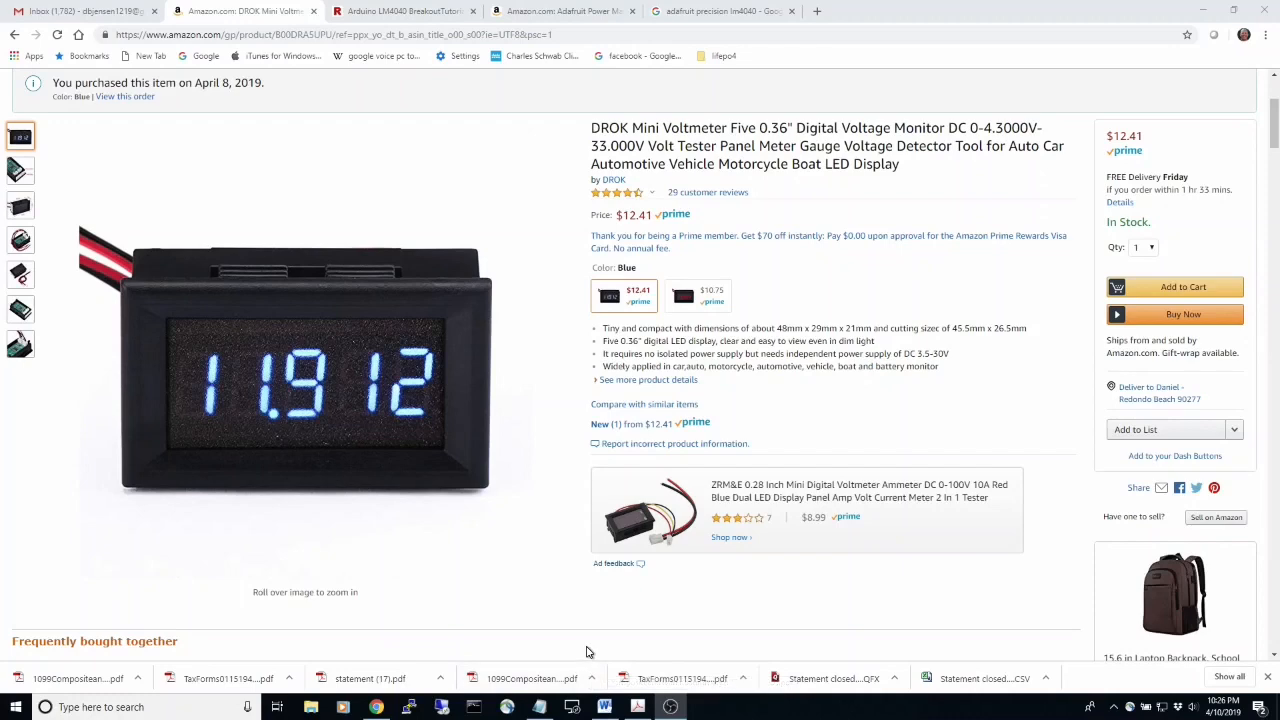
mouse_move(304, 384)
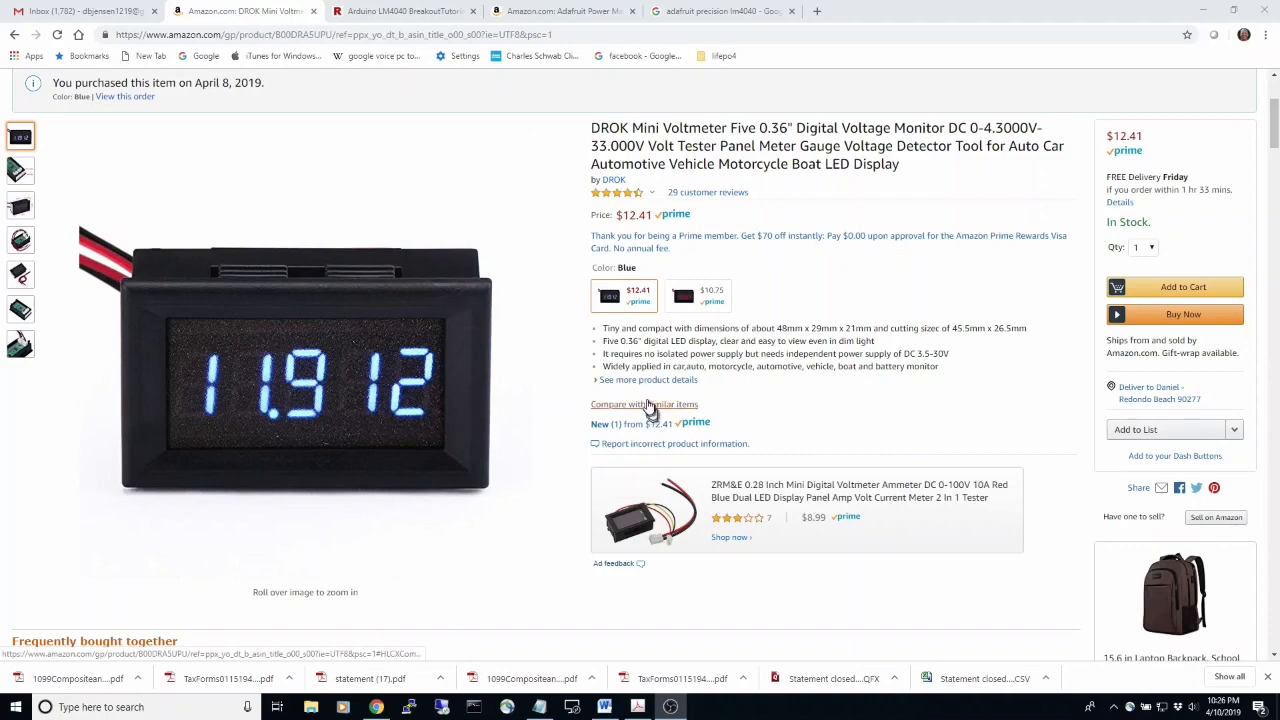
Scroll the DROK voltmeter listing down to its product description with specs and wiring notes
scroll(down, 3)
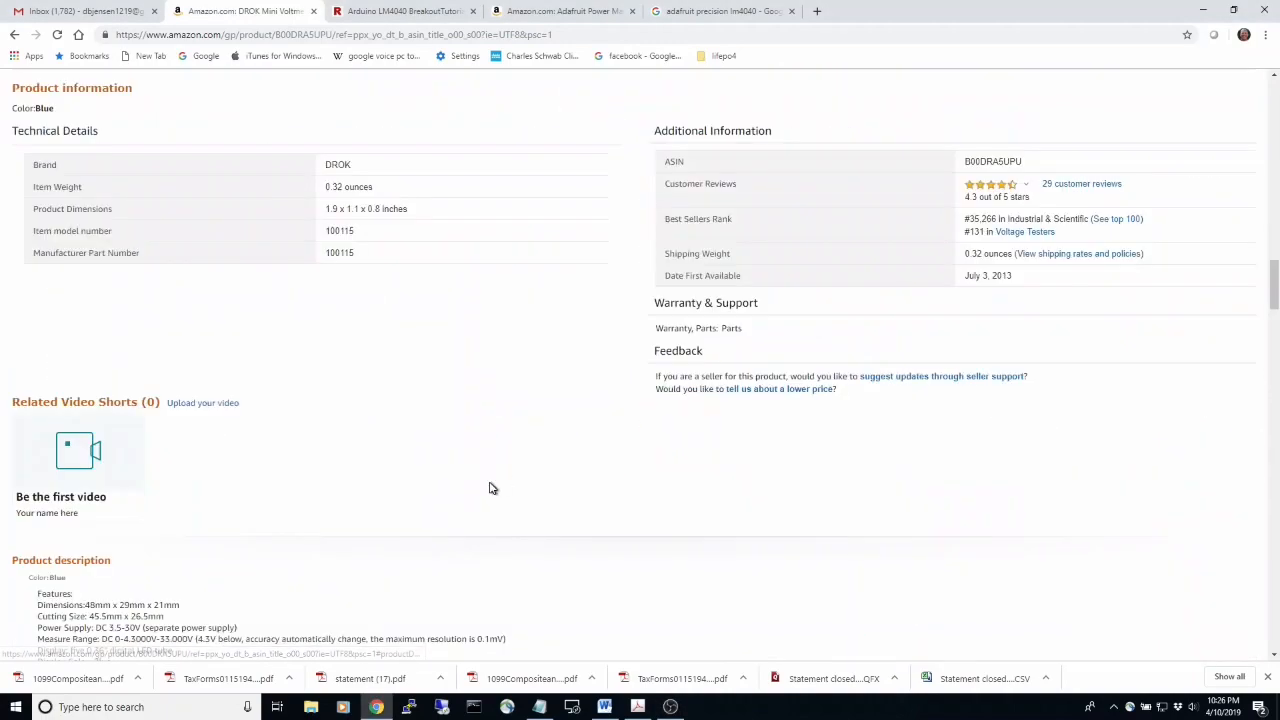
scroll(down, 3)
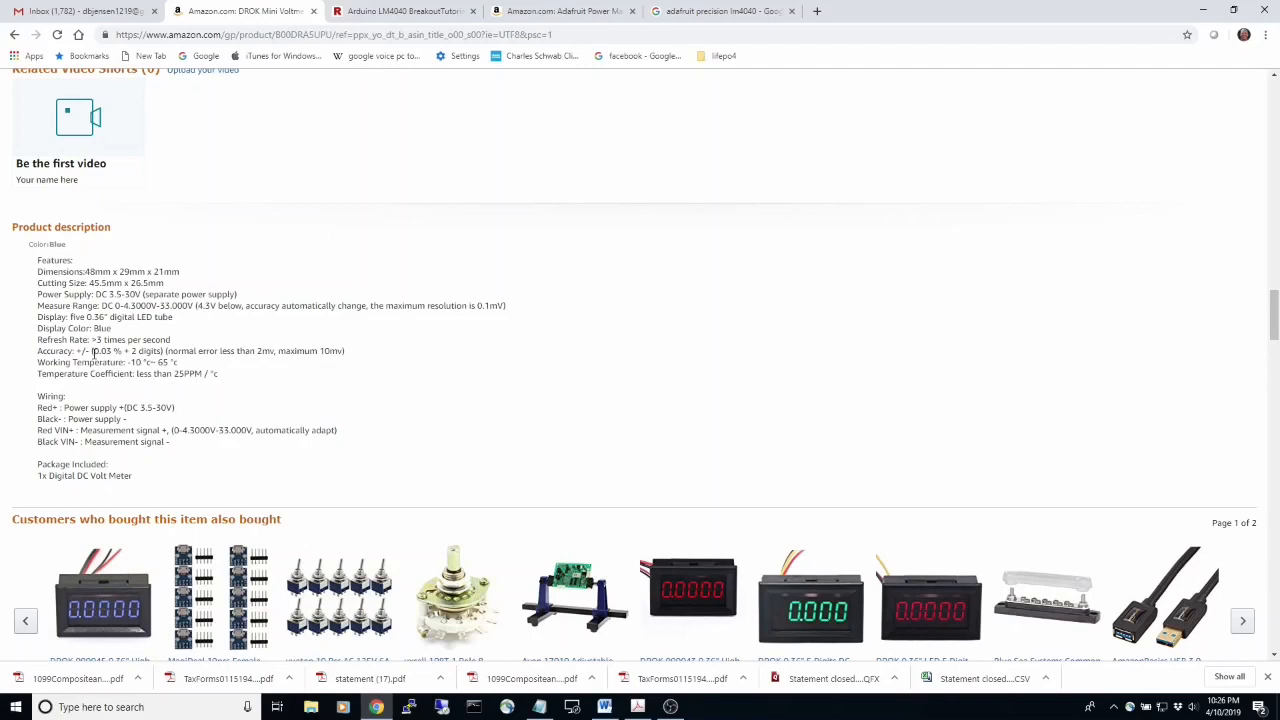
mouse_move(138, 362)
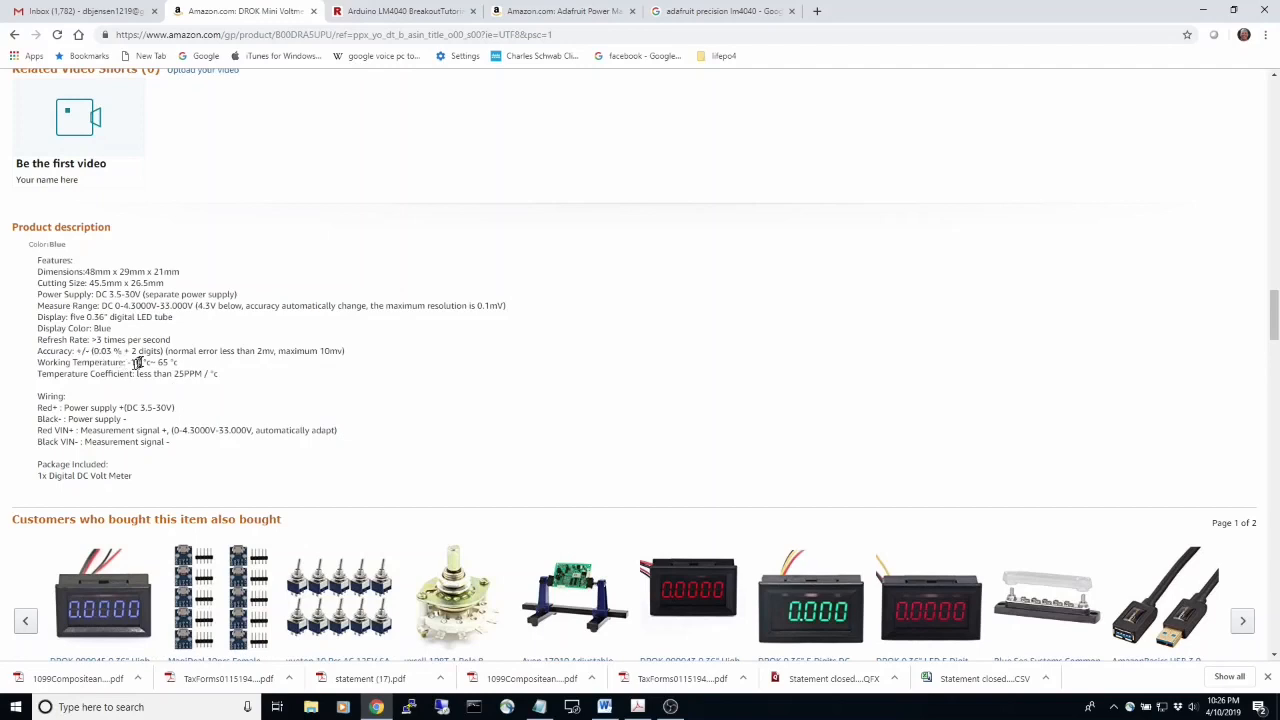
mouse_move(128, 342)
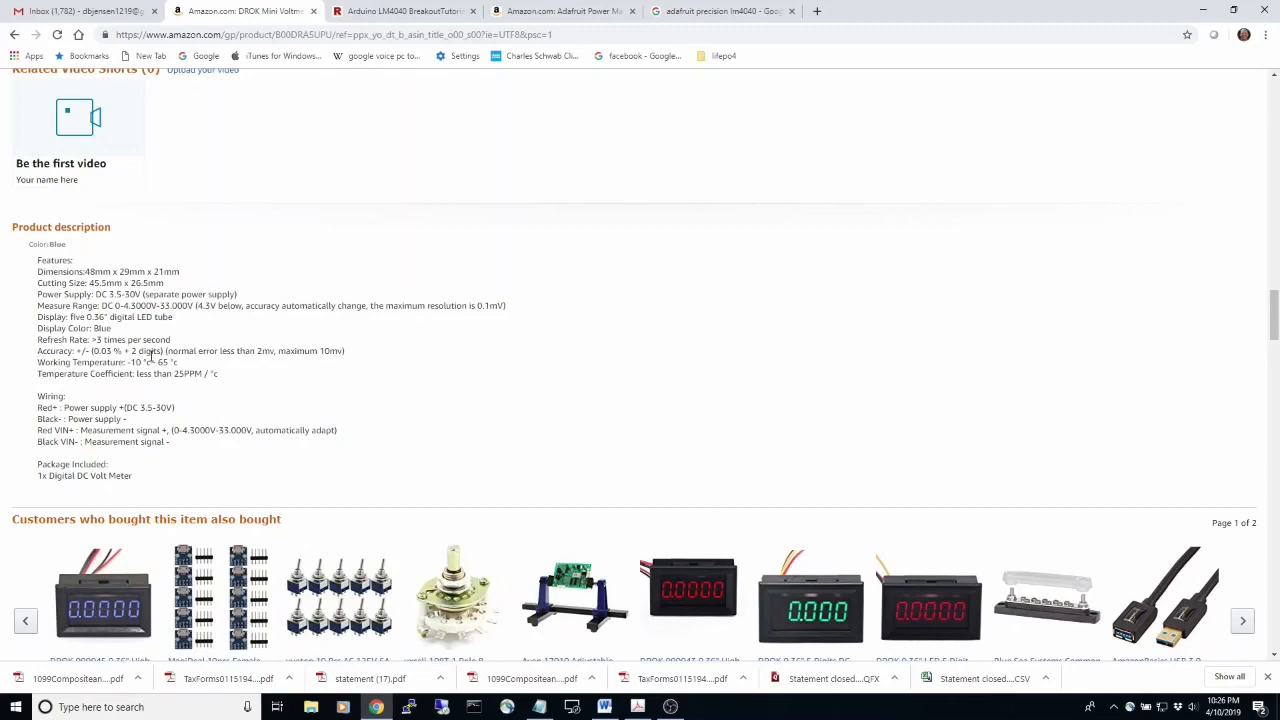
mouse_move(364, 84)
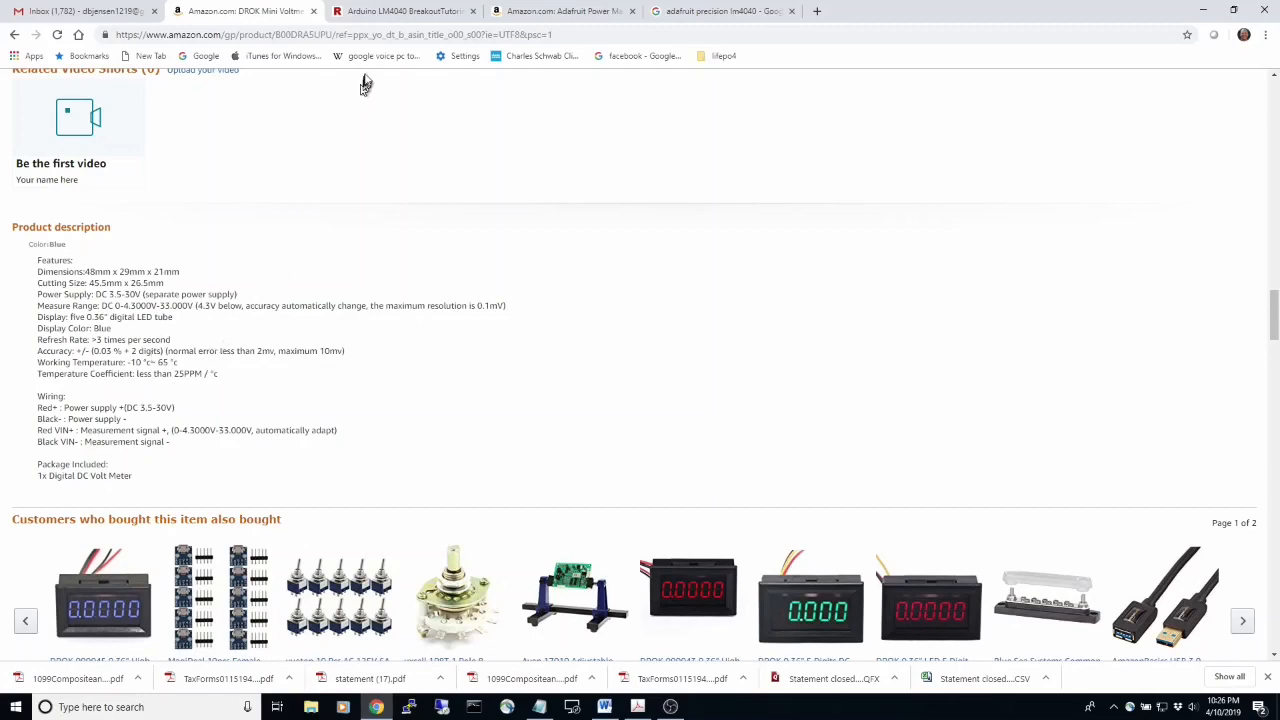
Read the Henry's Bench LM4040 pin-out and accuracy sections, then switch to the Adafruit LM4040 listing
click(400, 12)
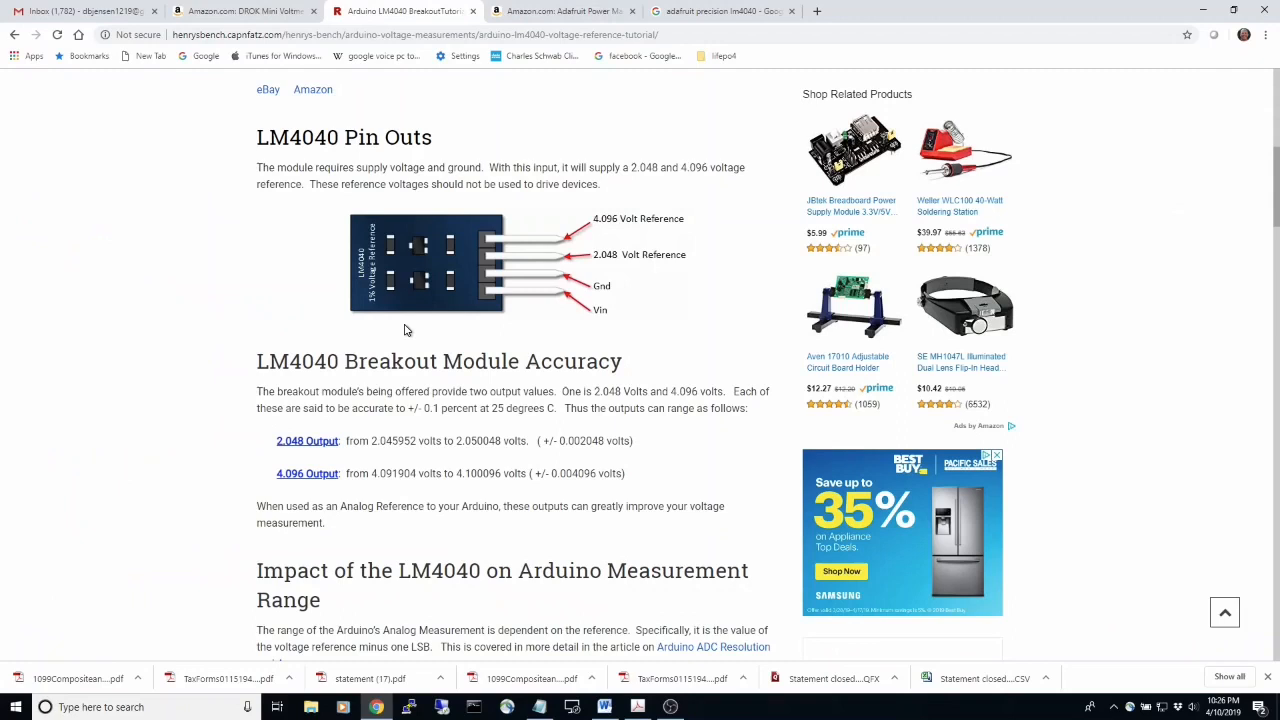
mouse_move(436, 332)
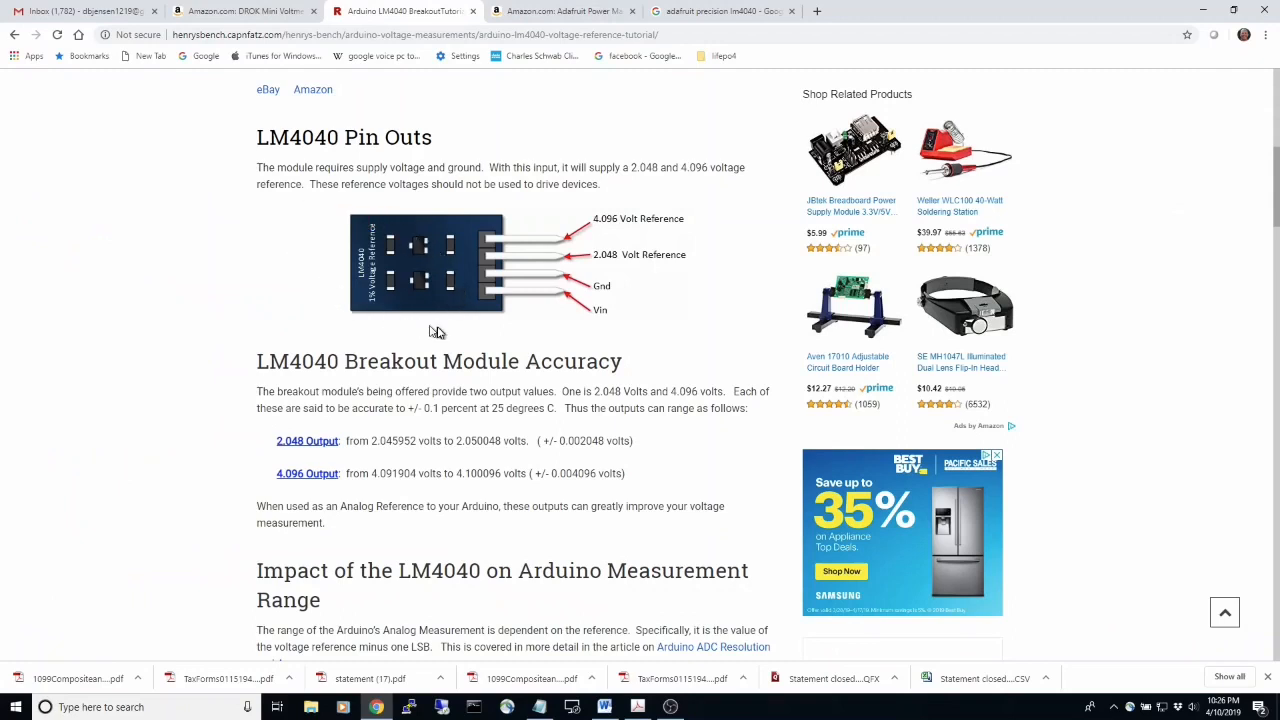
mouse_move(436, 332)
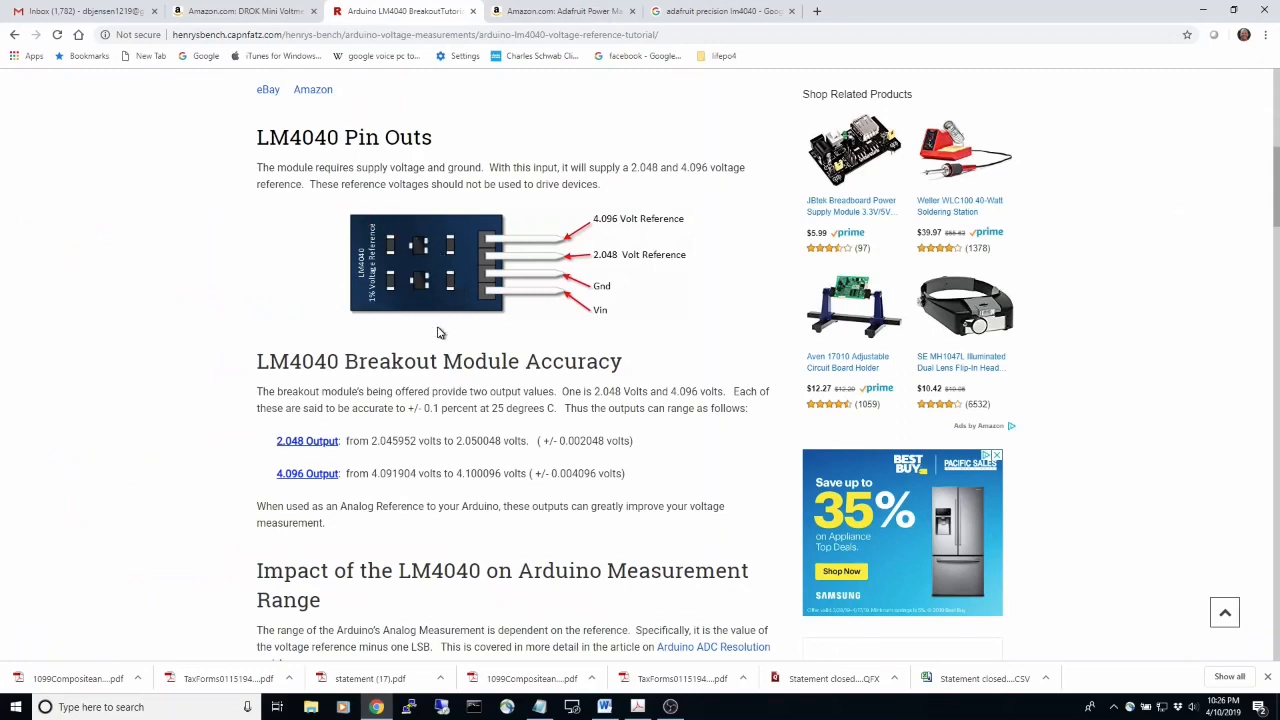
scroll(down, 3)
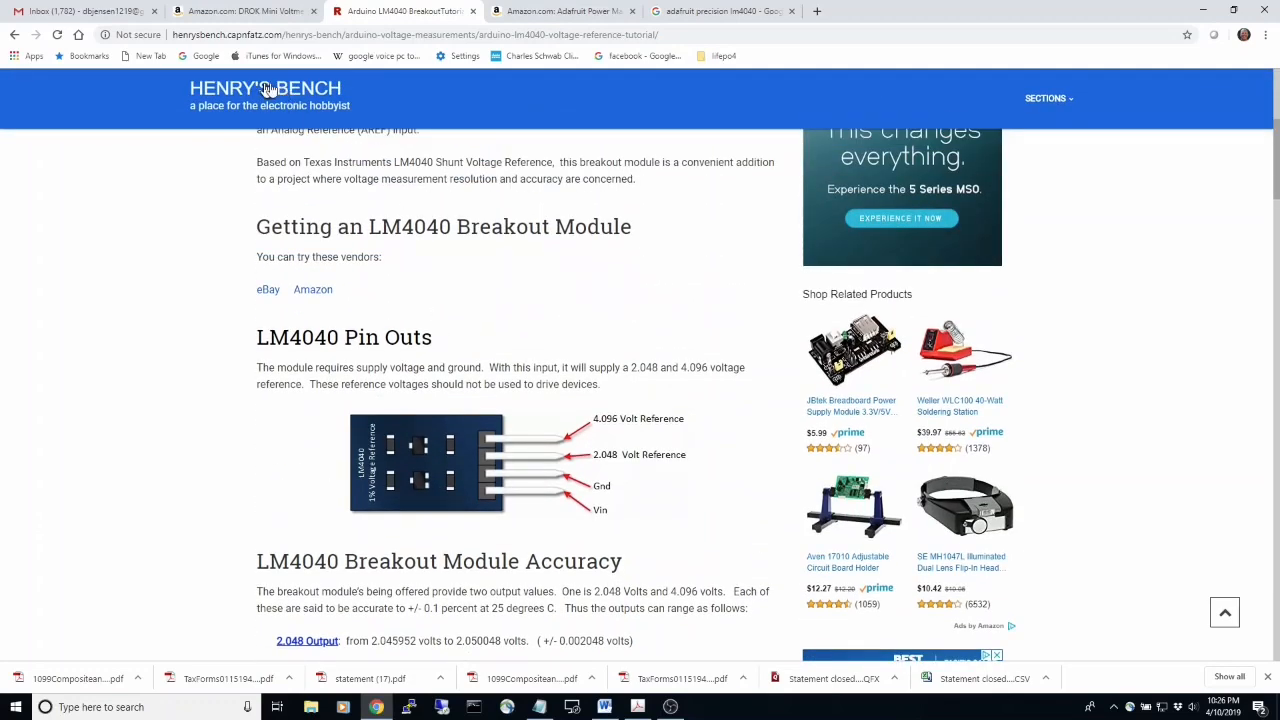
scroll(down, 3)
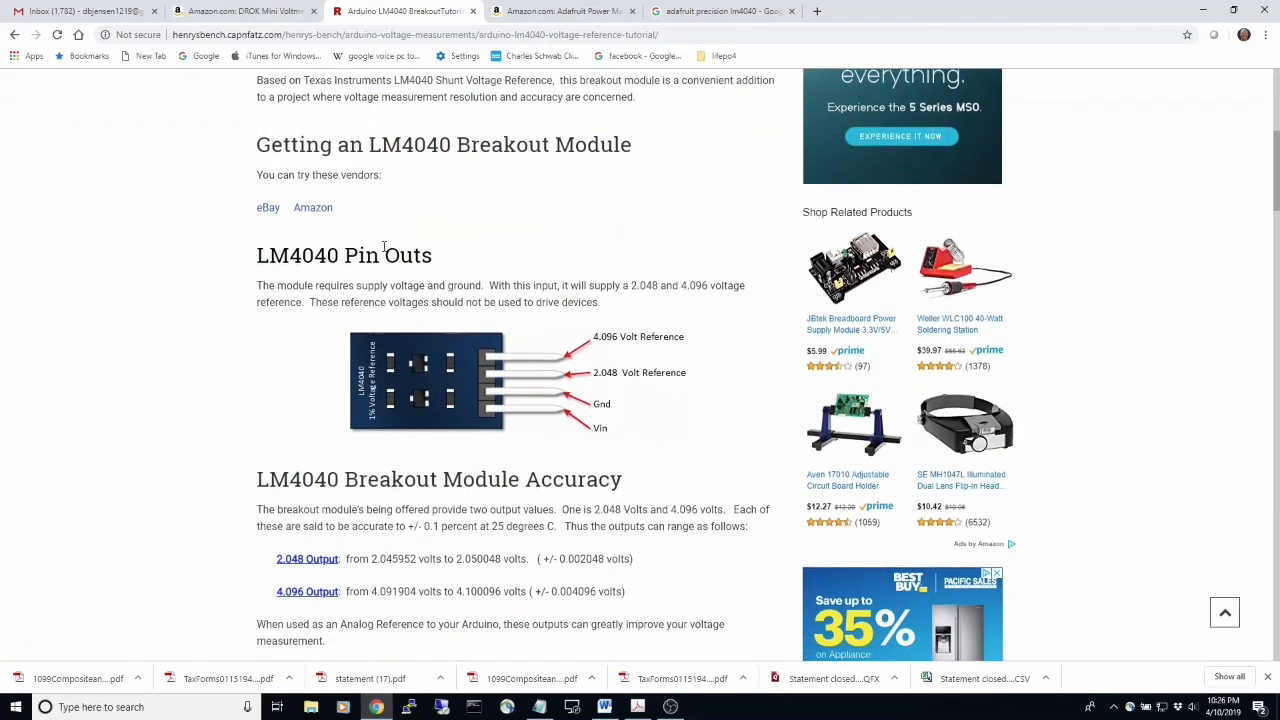
scroll(down, 3)
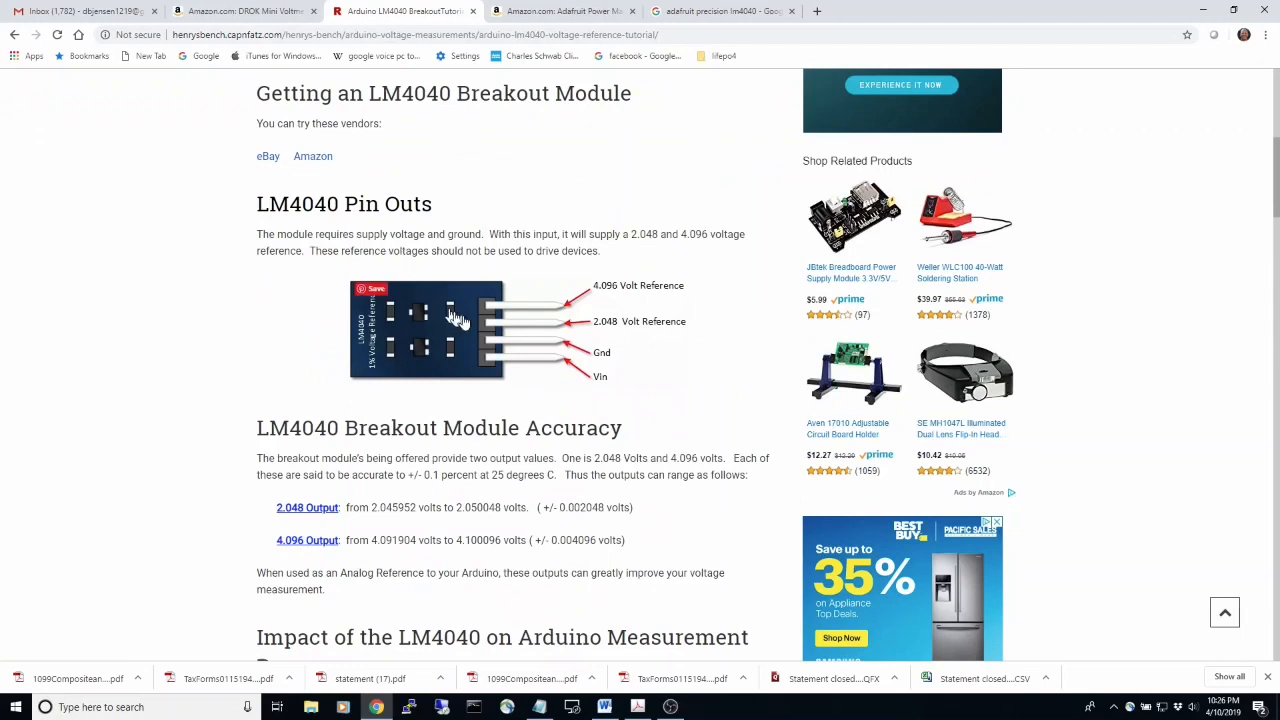
mouse_move(462, 320)
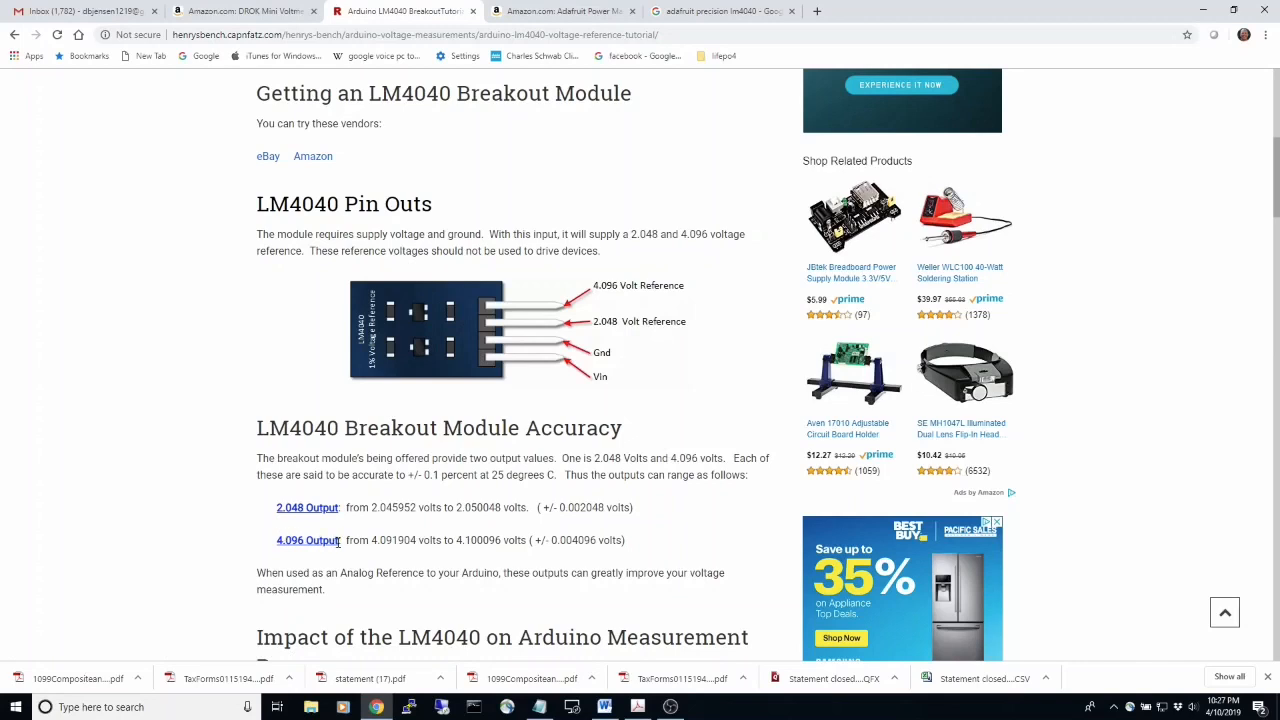
mouse_move(340, 540)
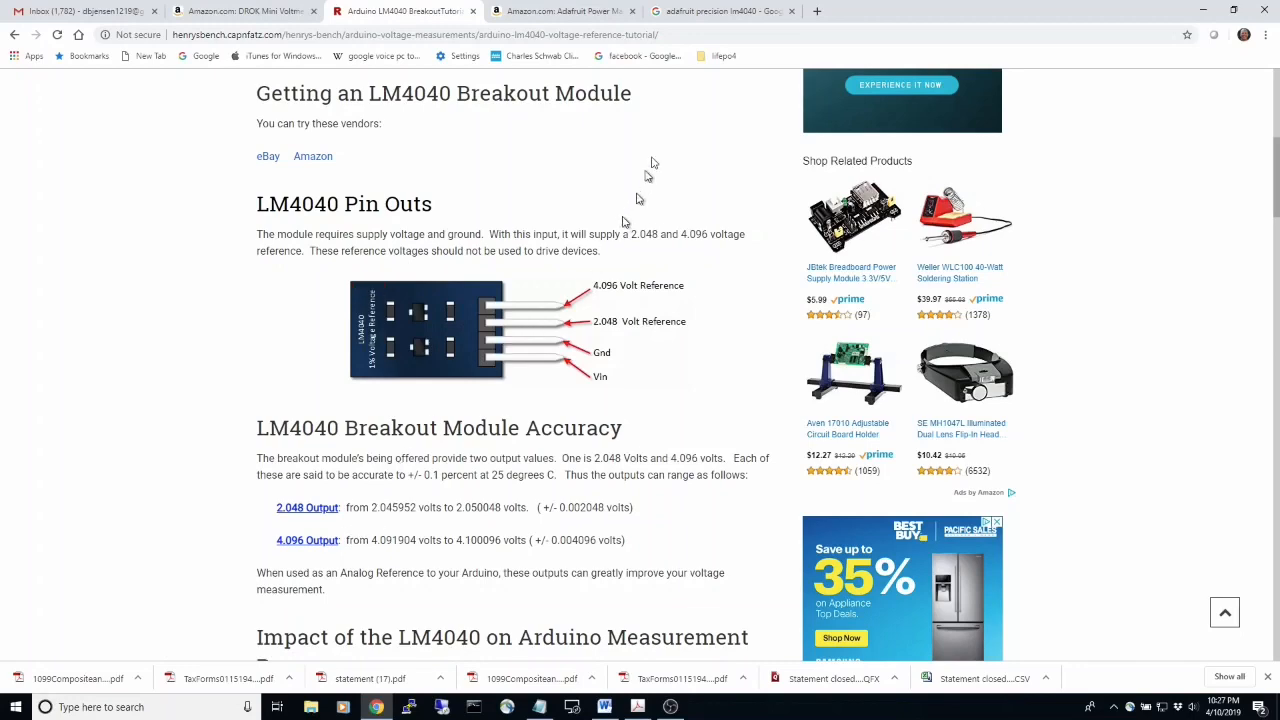
click(720, 12)
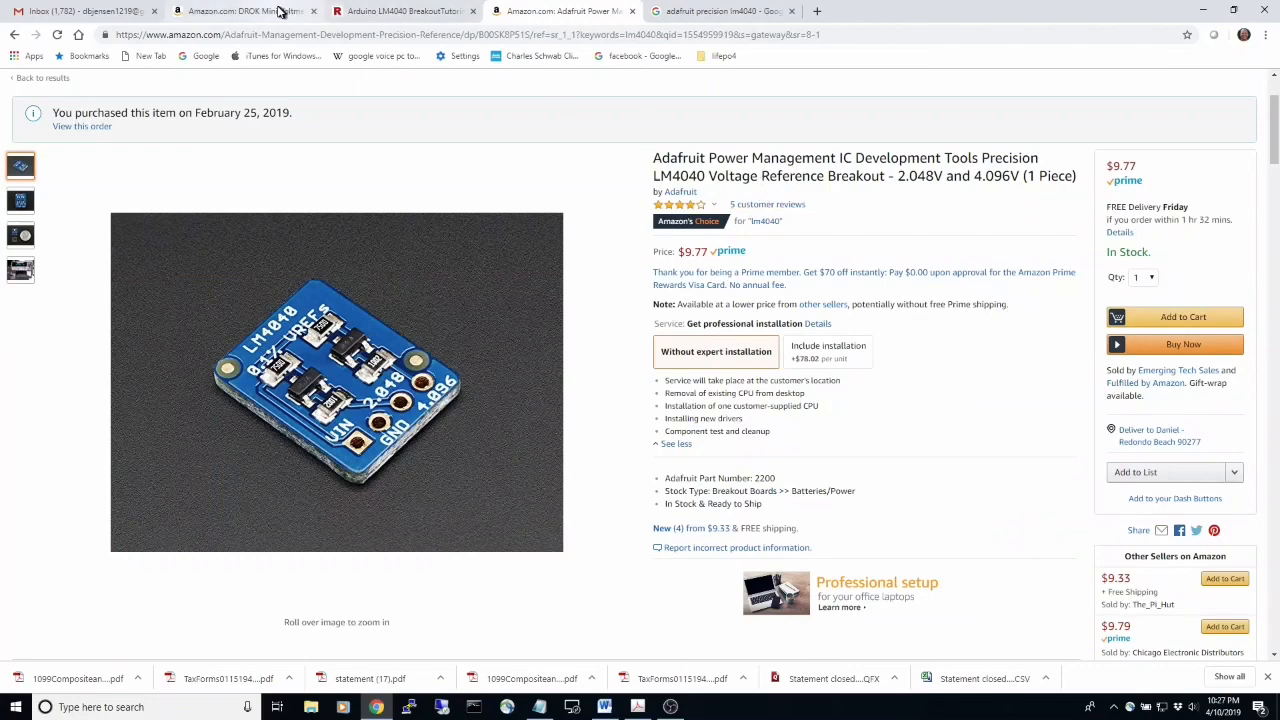
Return to the DROK voltmeter listing showing its title, $12.41 price and color options
click(244, 12)
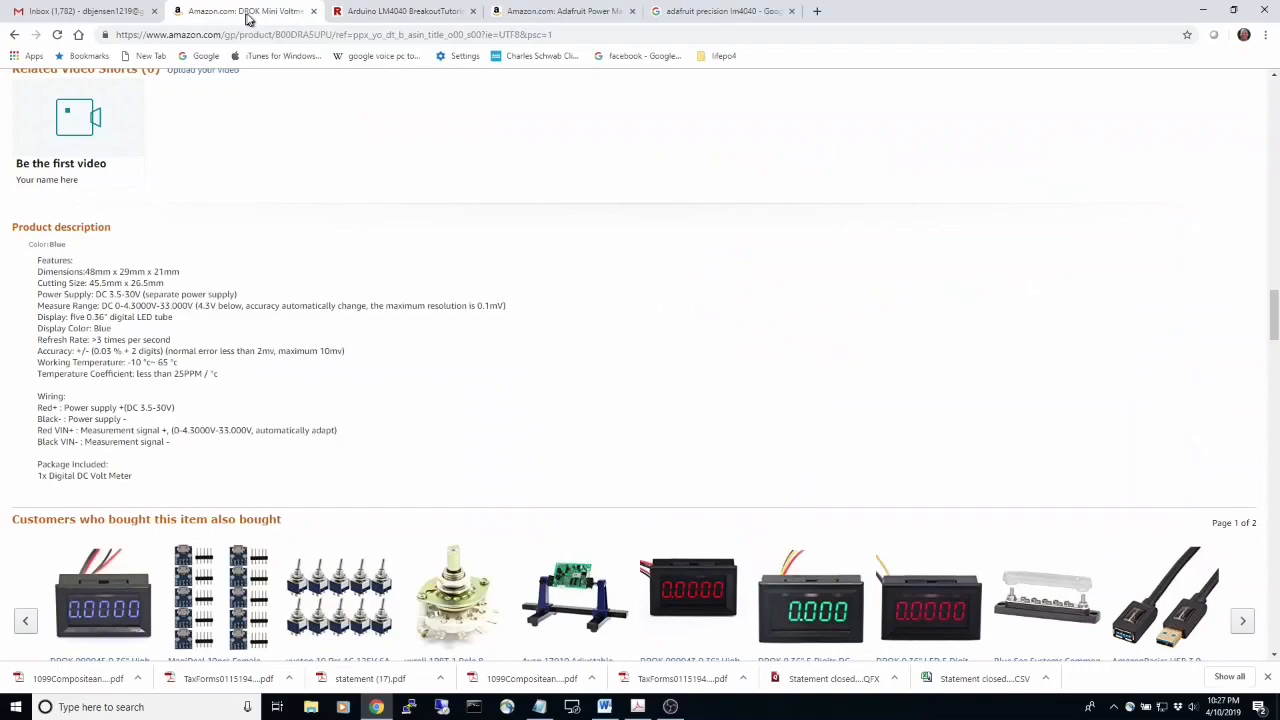
scroll(down, 3)
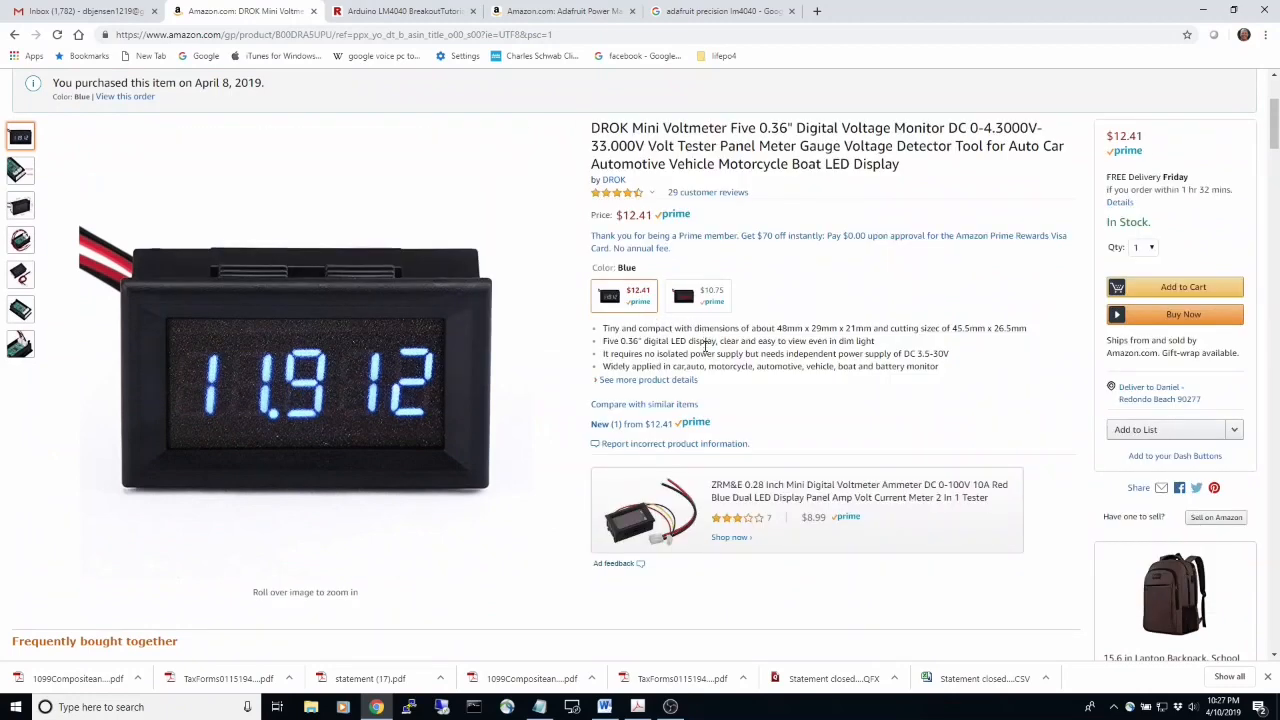
mouse_move(660, 354)
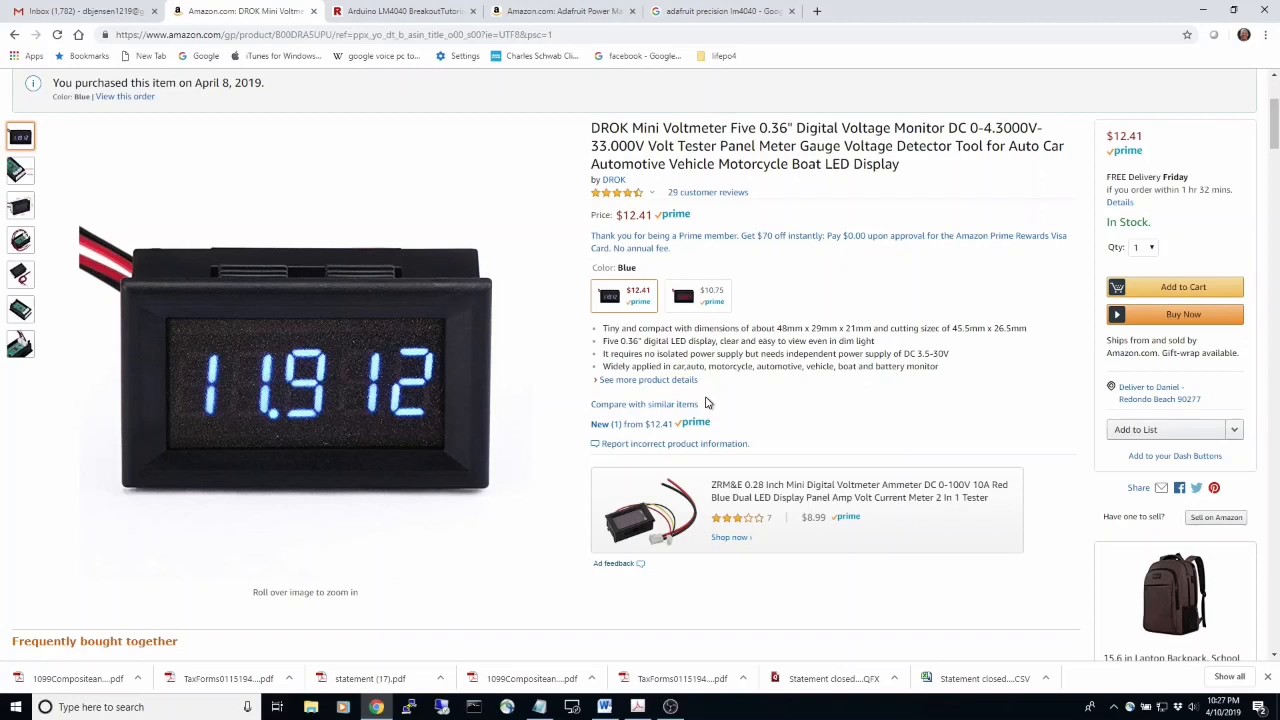
mouse_move(708, 402)
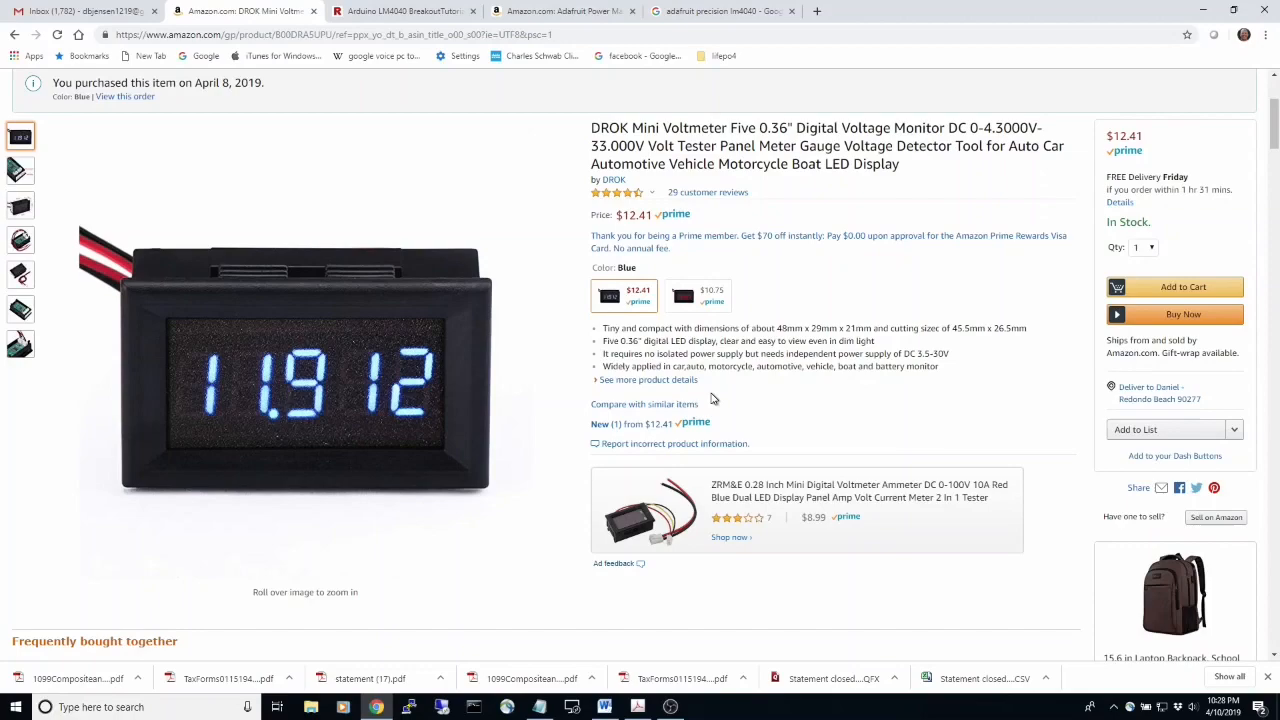
Scroll the DROK listing to Customers also shopped for and Compare items
scroll(down, 3)
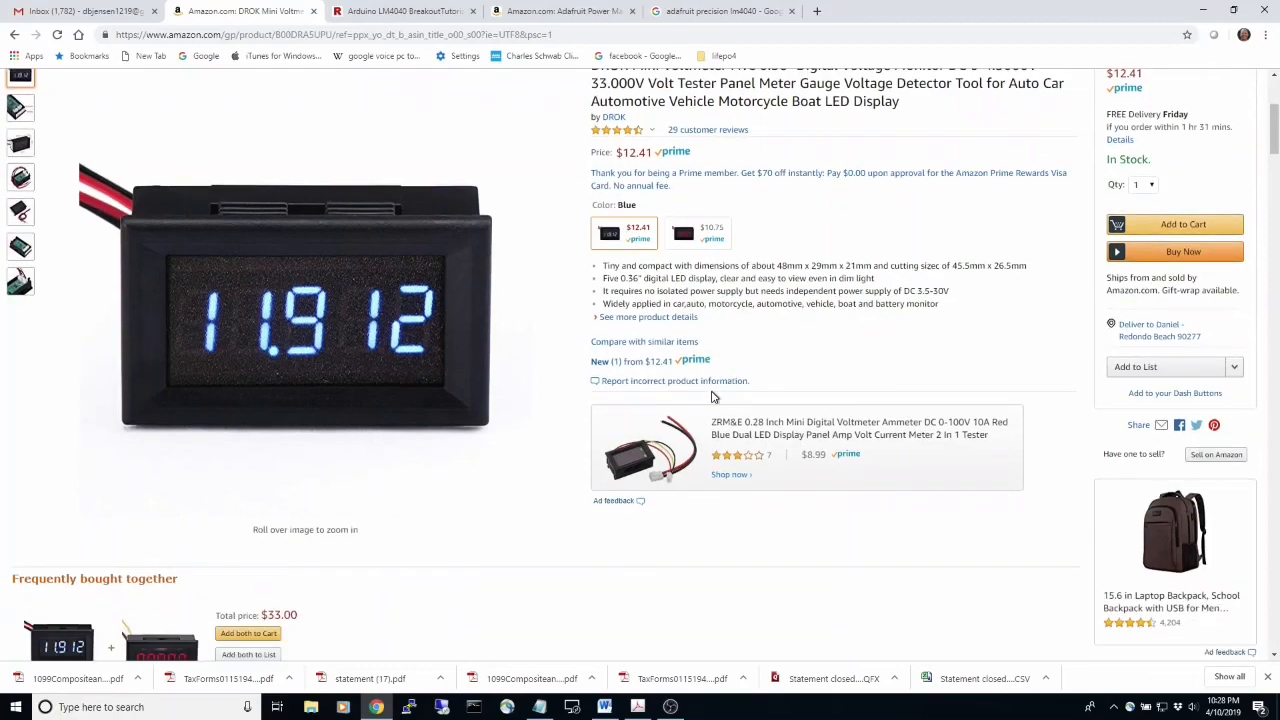
scroll(down, 3)
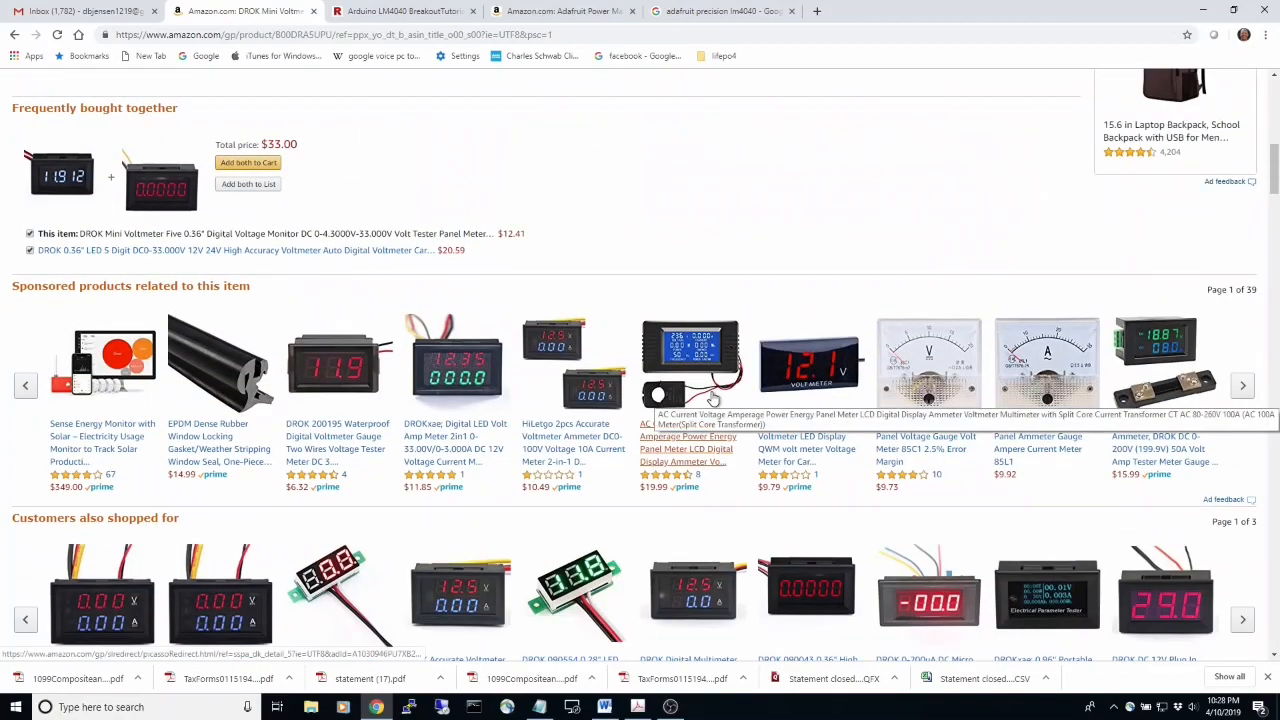
scroll(down, 3)
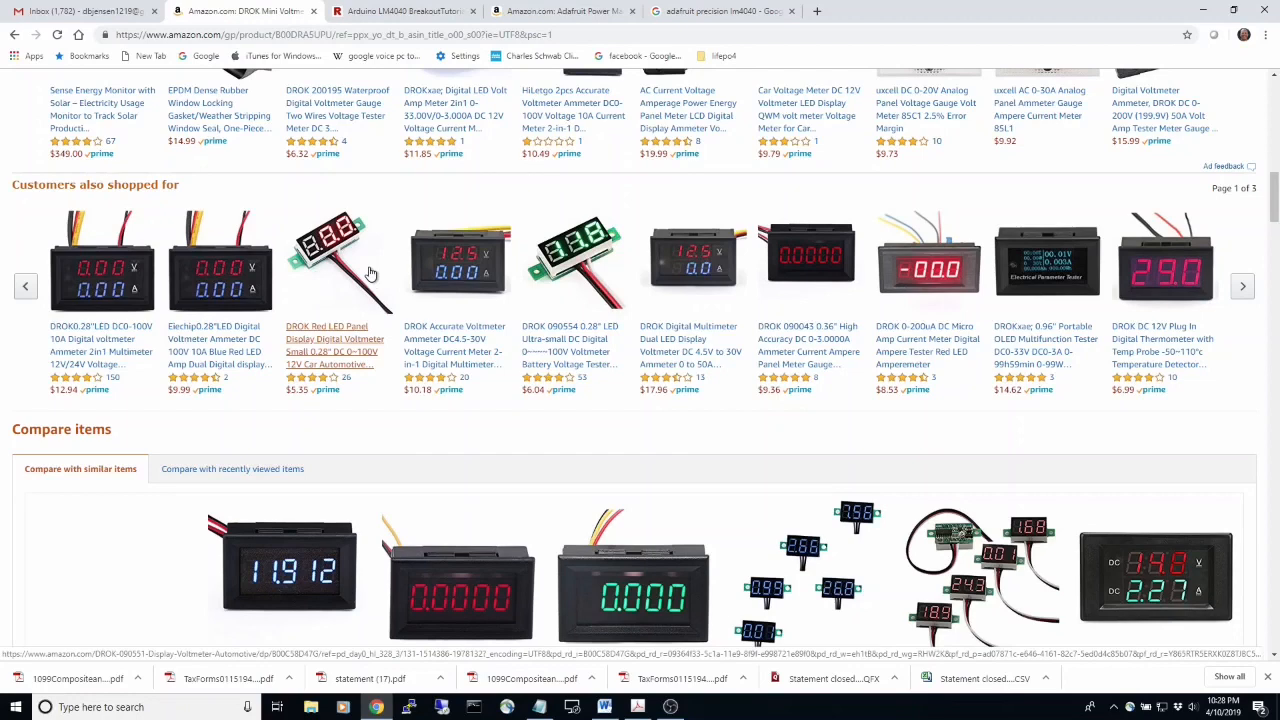
mouse_move(370, 276)
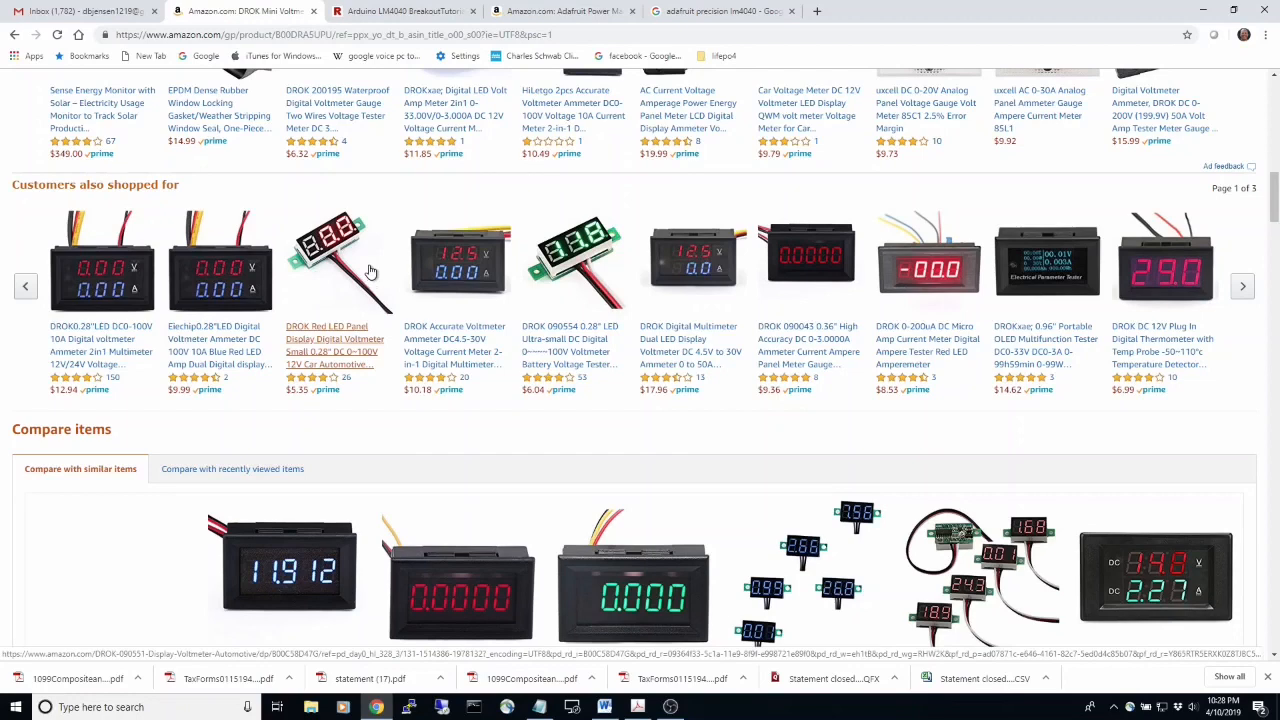